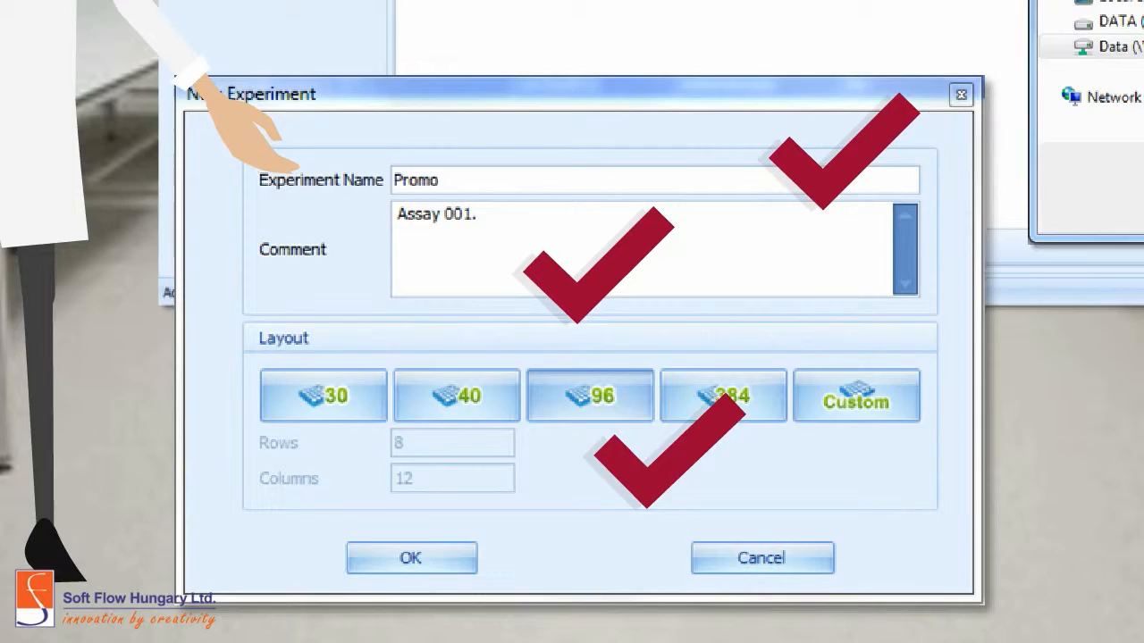
# - Create the Promo experiment, commented 'Assay 001.', using the 96-well layout
pyautogui.click(410, 558)
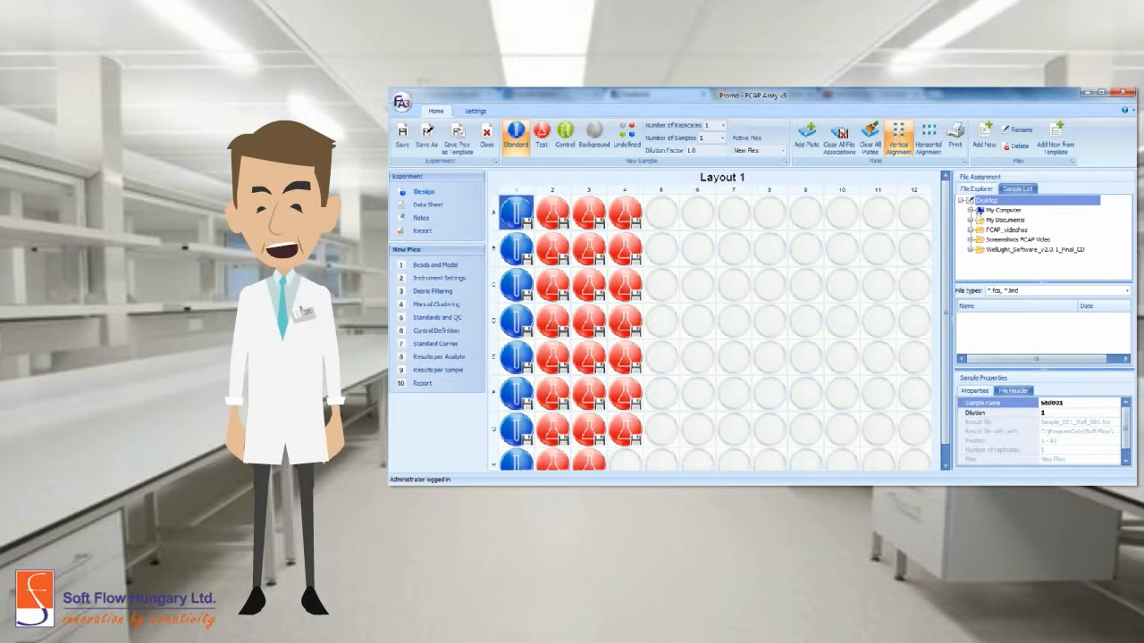
pyautogui.click(515, 134)
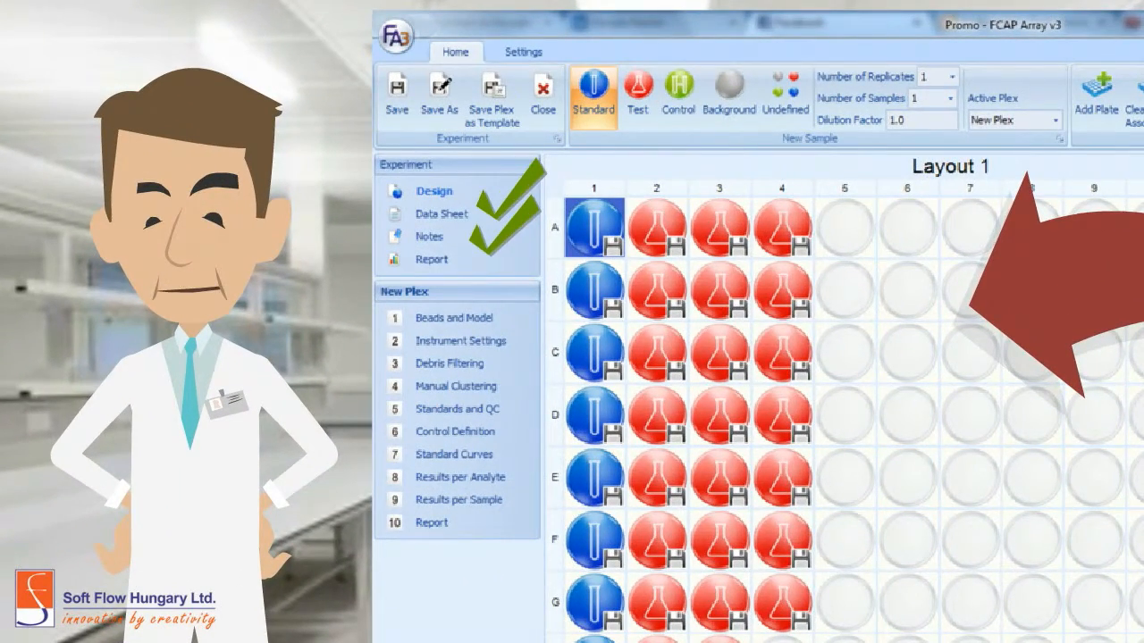
# - Show the Beads and Model setup listing seven beads for human analytes
pyautogui.click(453, 317)
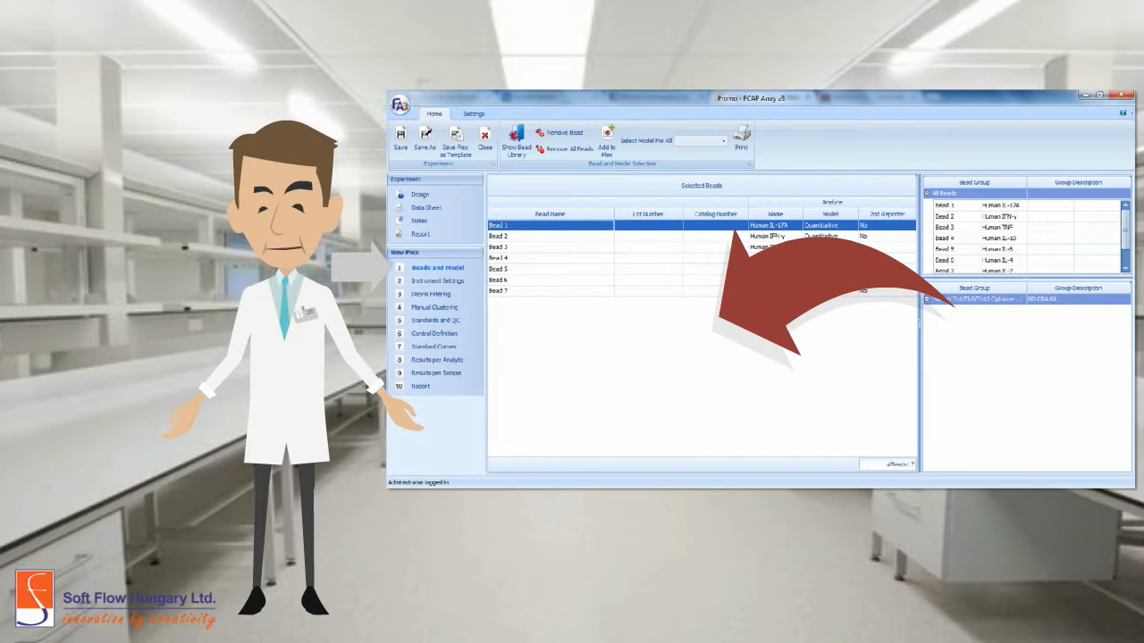
pyautogui.click(438, 281)
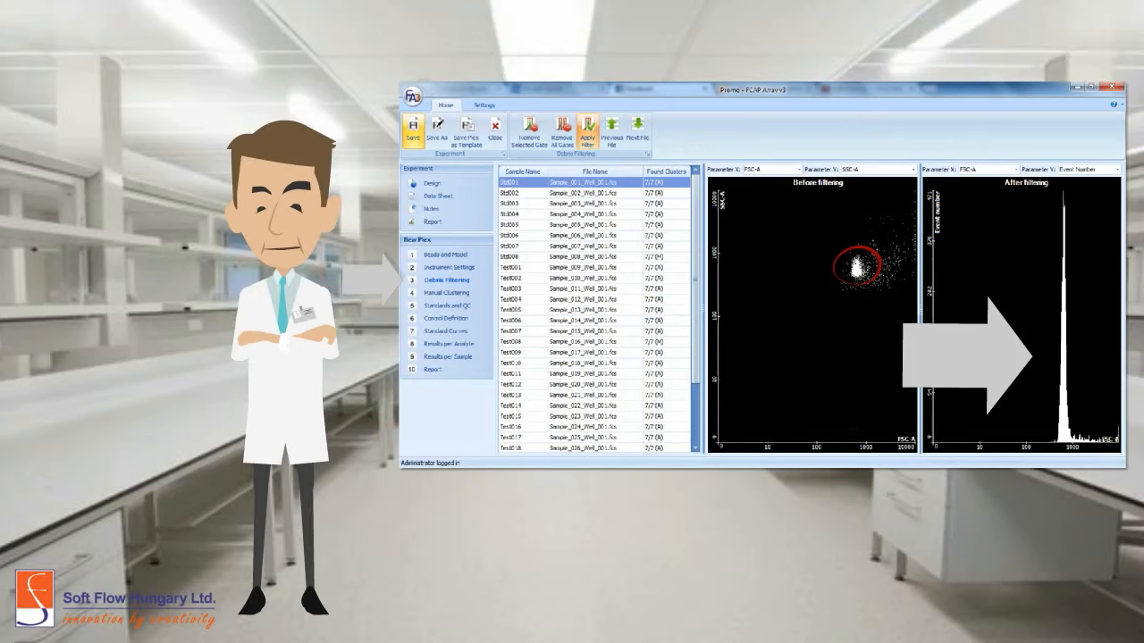
# - Move from debris filtering to the Manual Clustering step
pyautogui.click(446, 293)
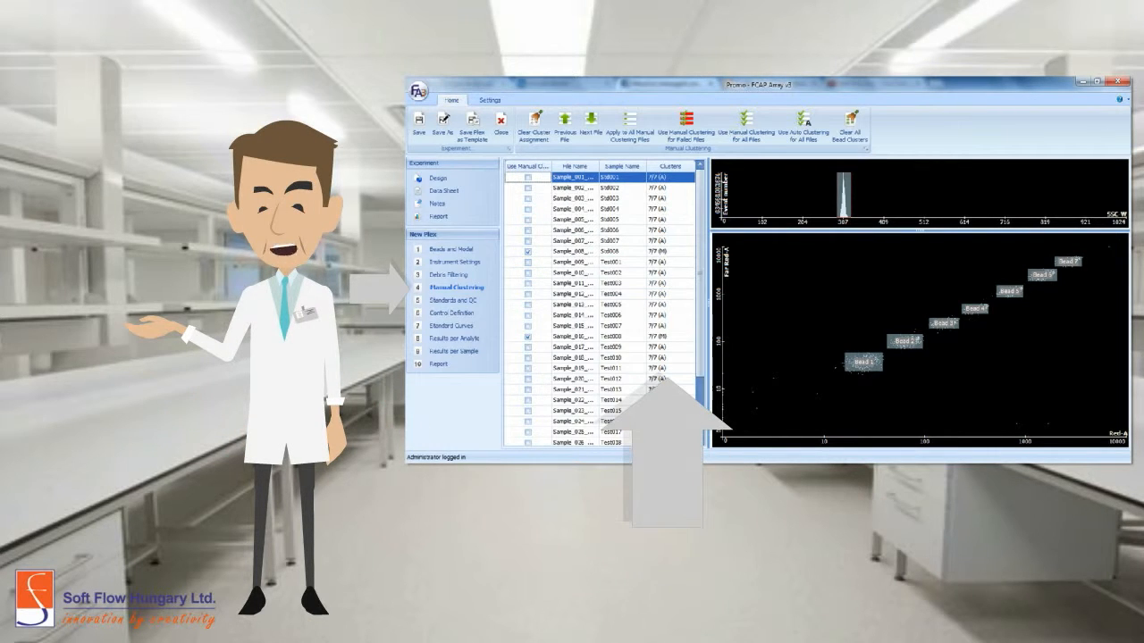
# - Move from bead clusters Bead 1–7 to the Standards and QC step
pyautogui.click(453, 312)
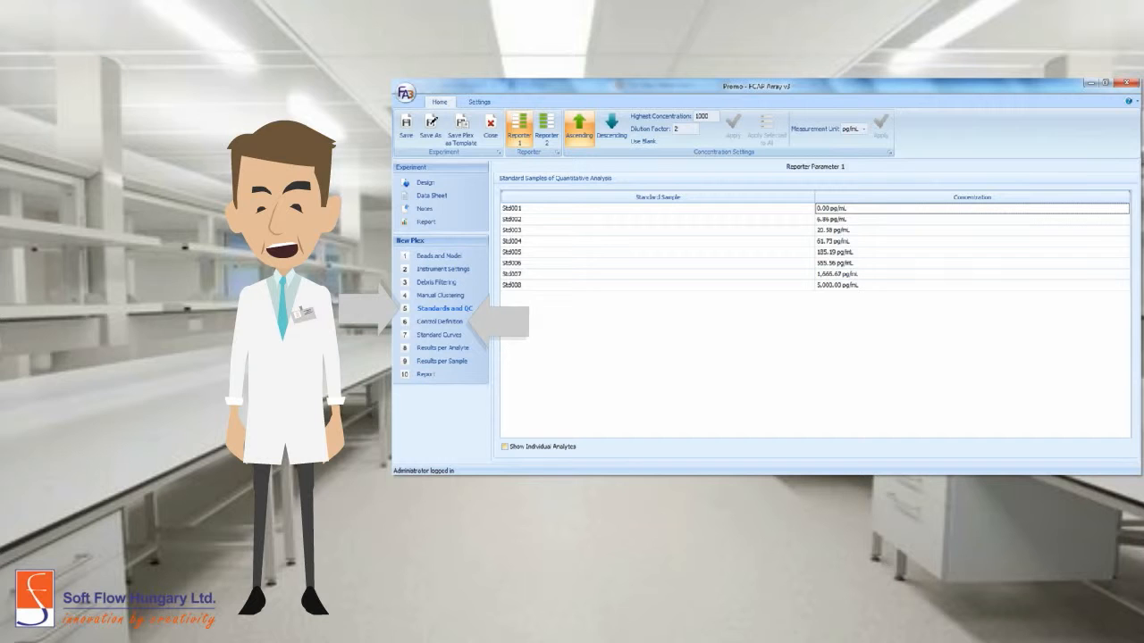
# - Review standard concentrations from 0.00 pg/mL (Std001) to 5,000.00 pg/mL (Std008)
pyautogui.click(438, 335)
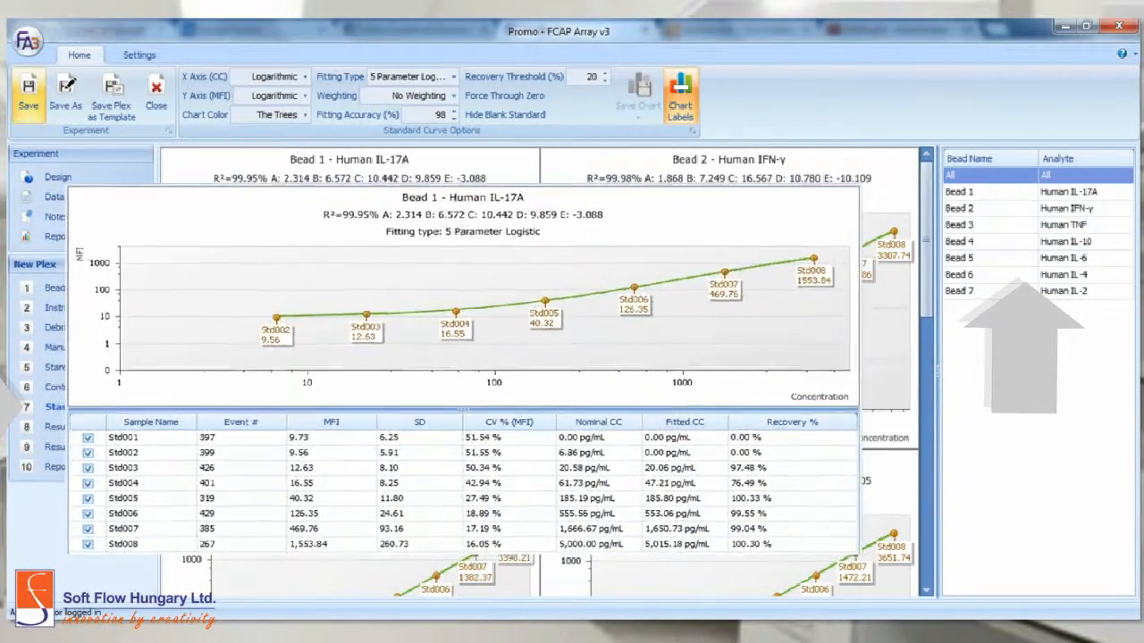
# - Show Results per Analyte for Bead 5 - Human IL-6 with Final CC data
pyautogui.click(93, 432)
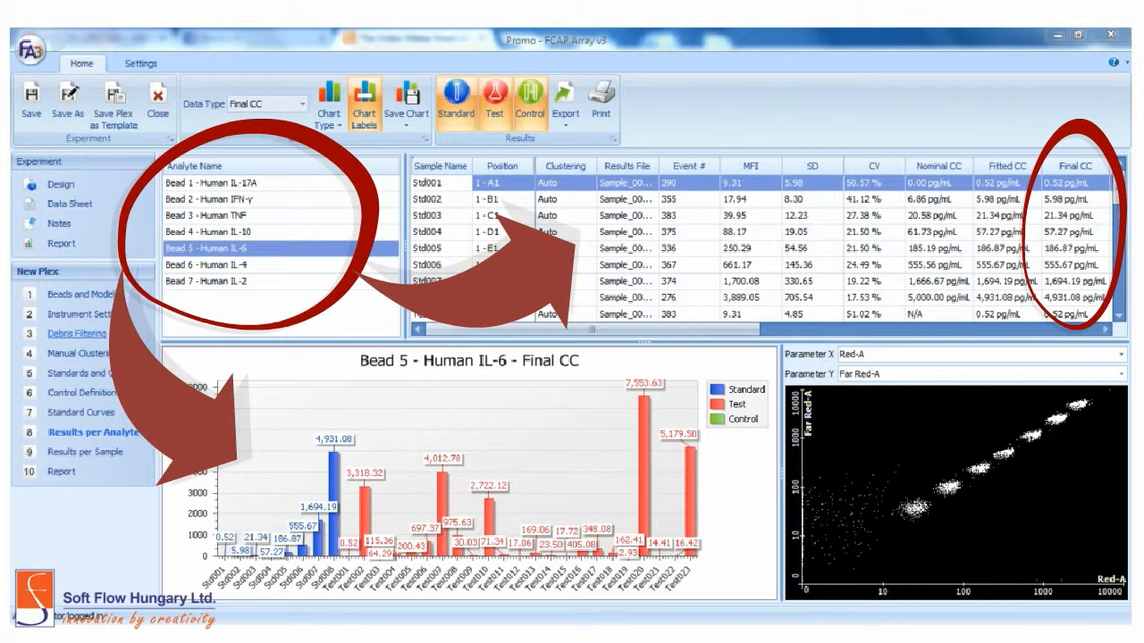
# - Chart Std001's final concentrations for all seven beads as a radar chart, then open Export
pyautogui.click(96, 448)
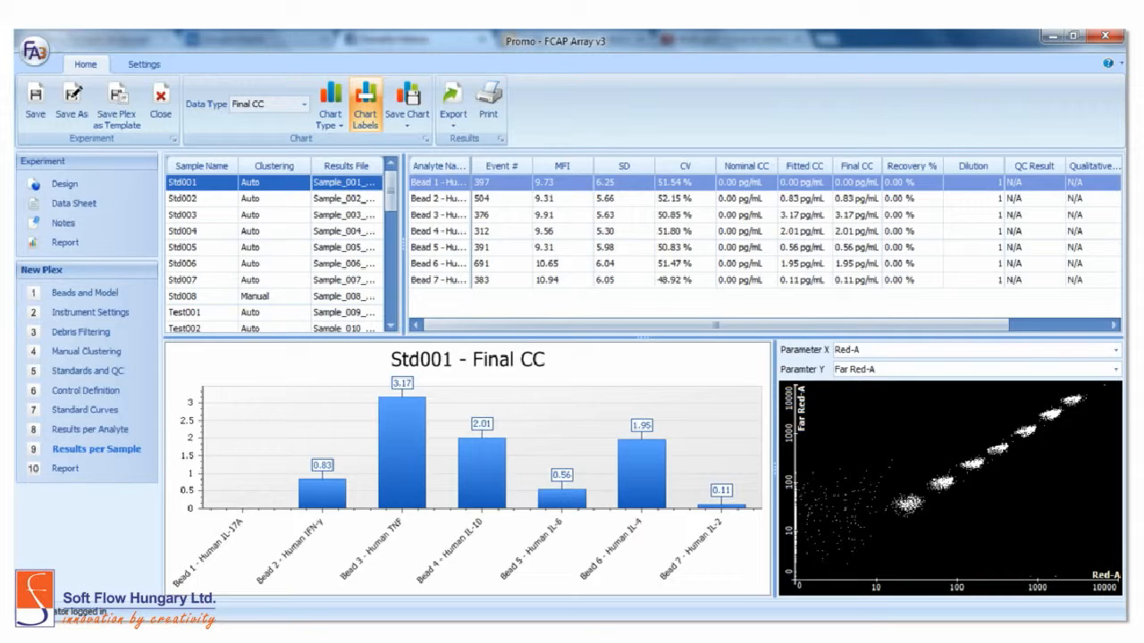
pyautogui.click(329, 103)
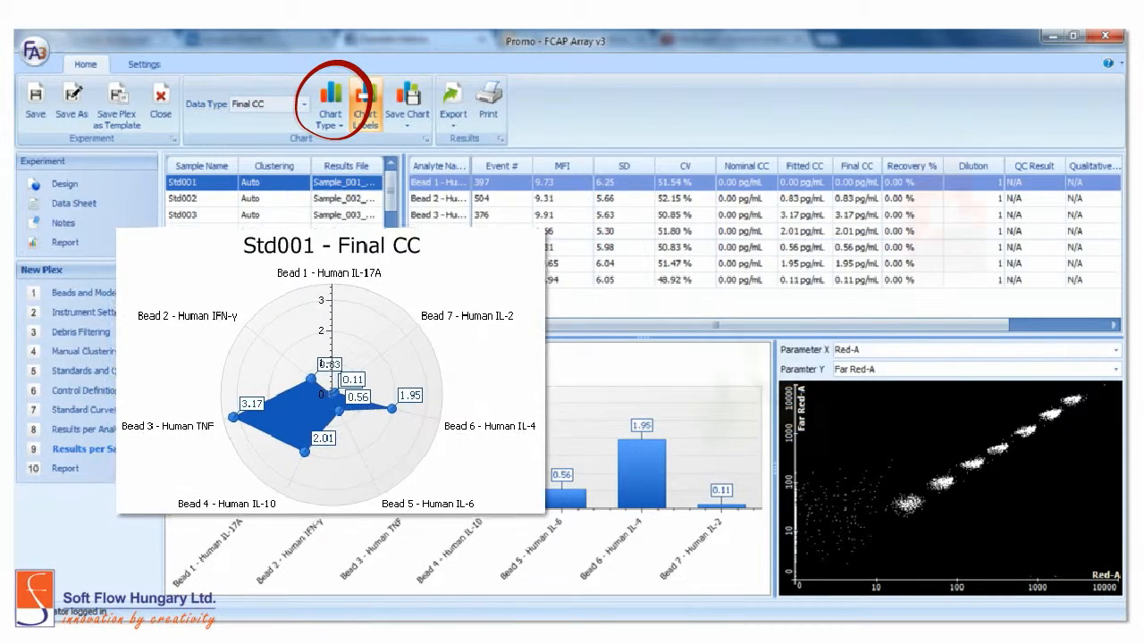
pyautogui.click(452, 102)
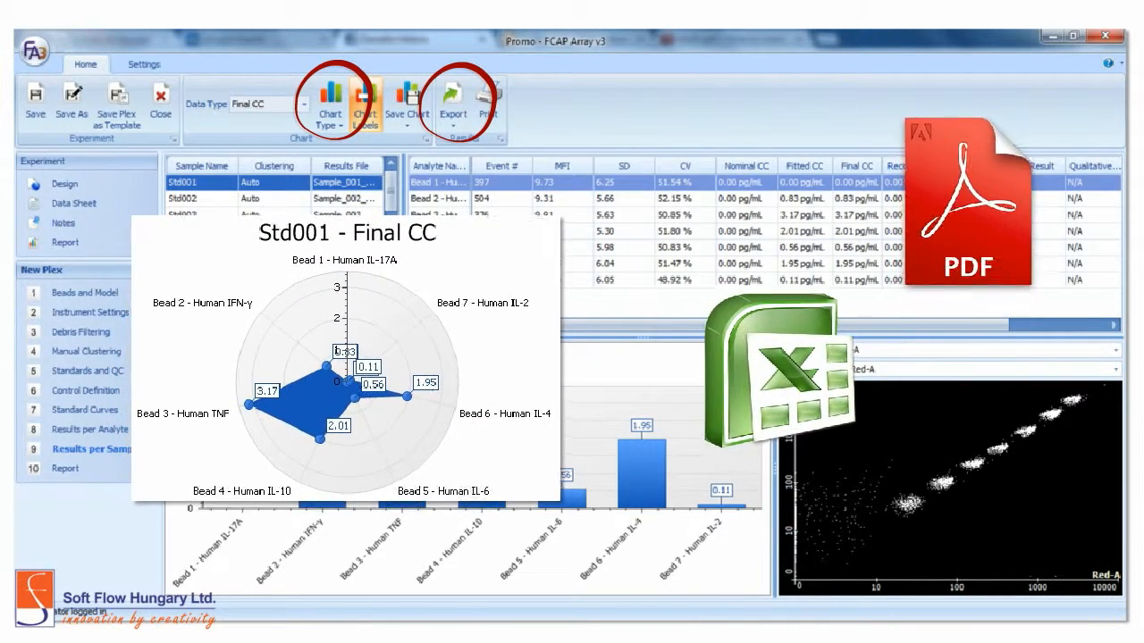